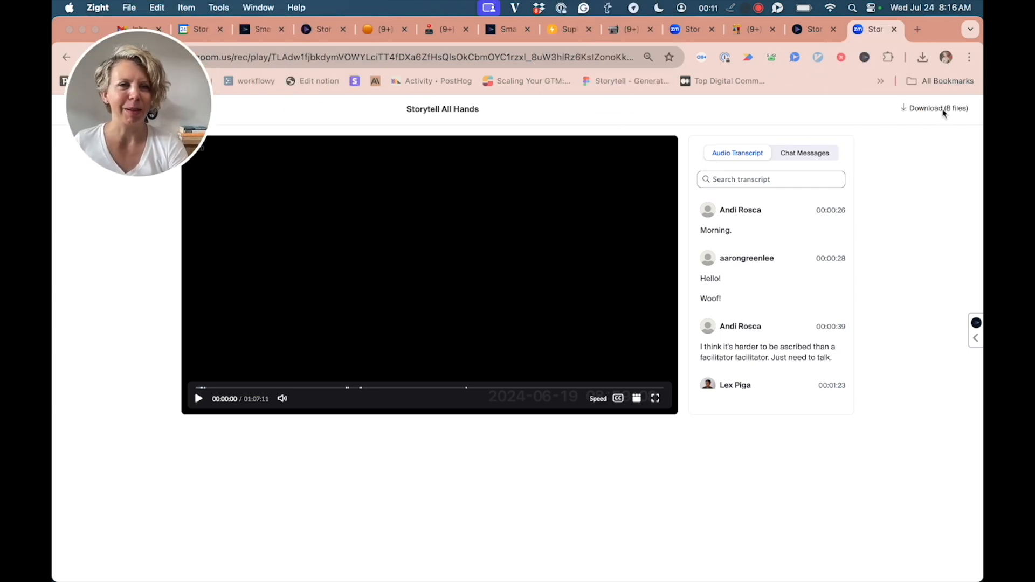
{"action": "mouse_move", "coordinate": [528, 126]}
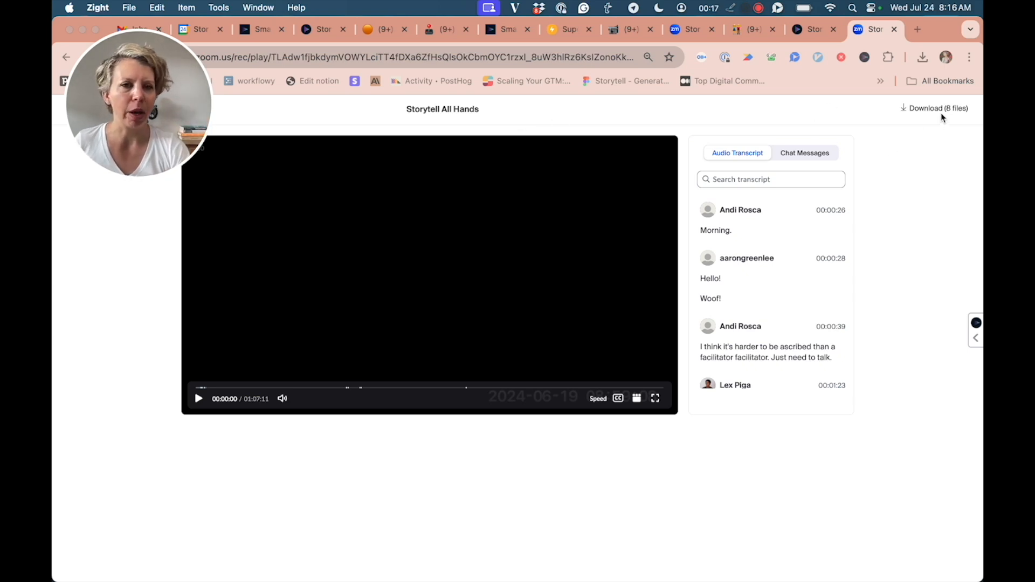
{"action": "mouse_move", "coordinate": [872, 391]}
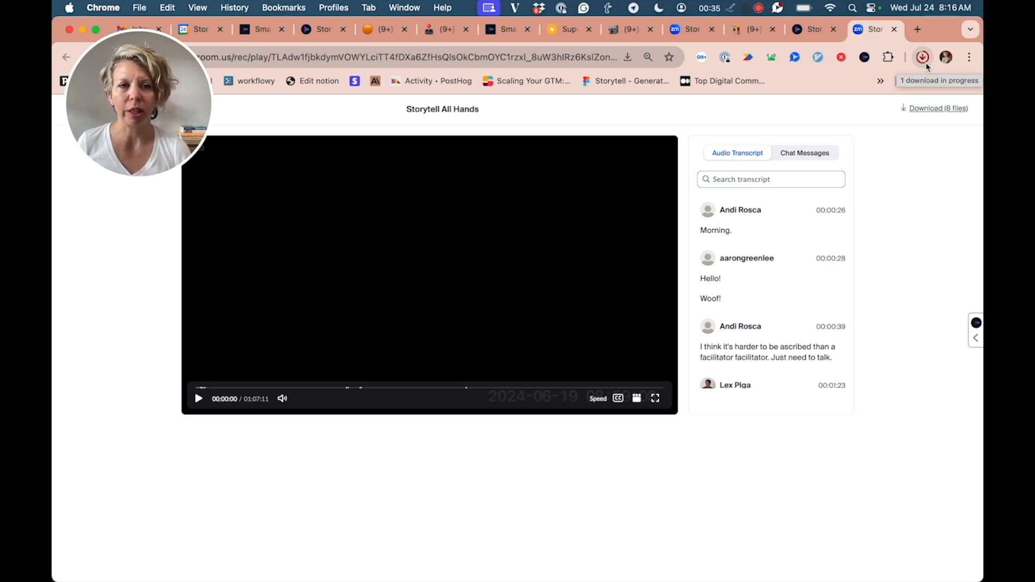
Show Chrome's downloads list with the finished MP4 and M4A recording files
{"action": "left_click", "coordinate": [922, 57]}
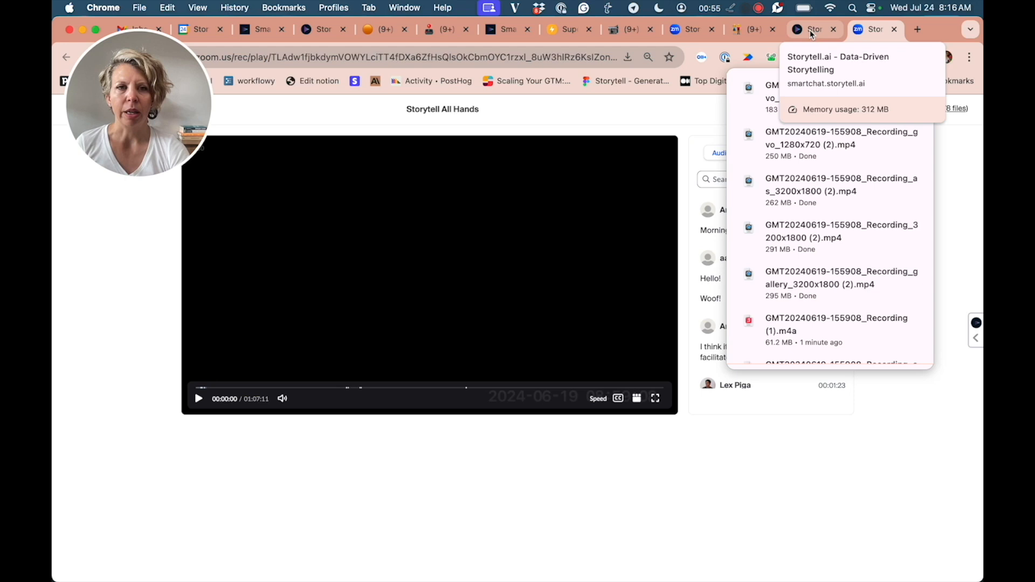
In Storytell's Content Manager, start an Upload Knowledge file upload
{"action": "left_click", "coordinate": [812, 29]}
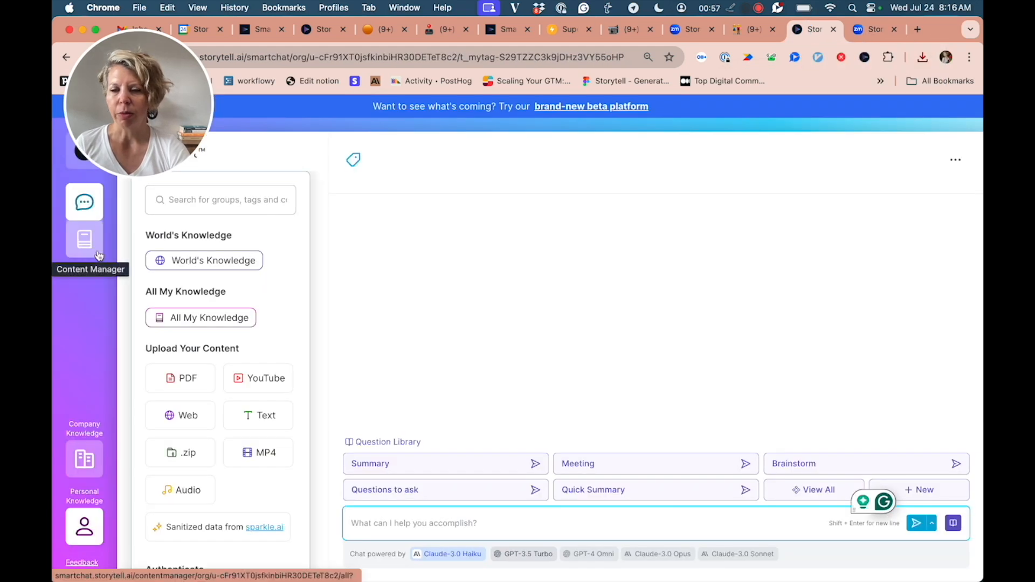
{"action": "left_click", "coordinate": [84, 239]}
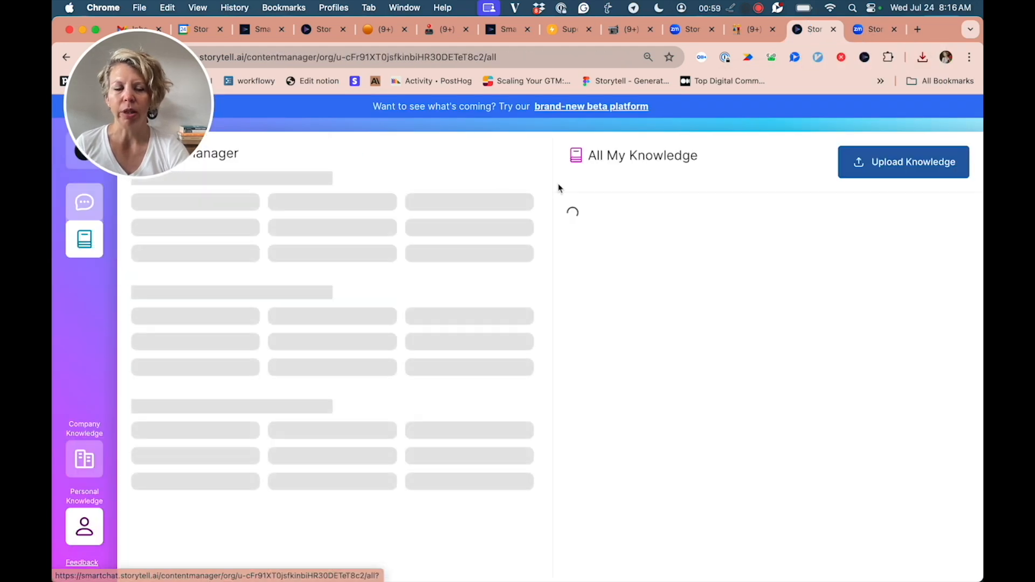
{"action": "left_click", "coordinate": [902, 161]}
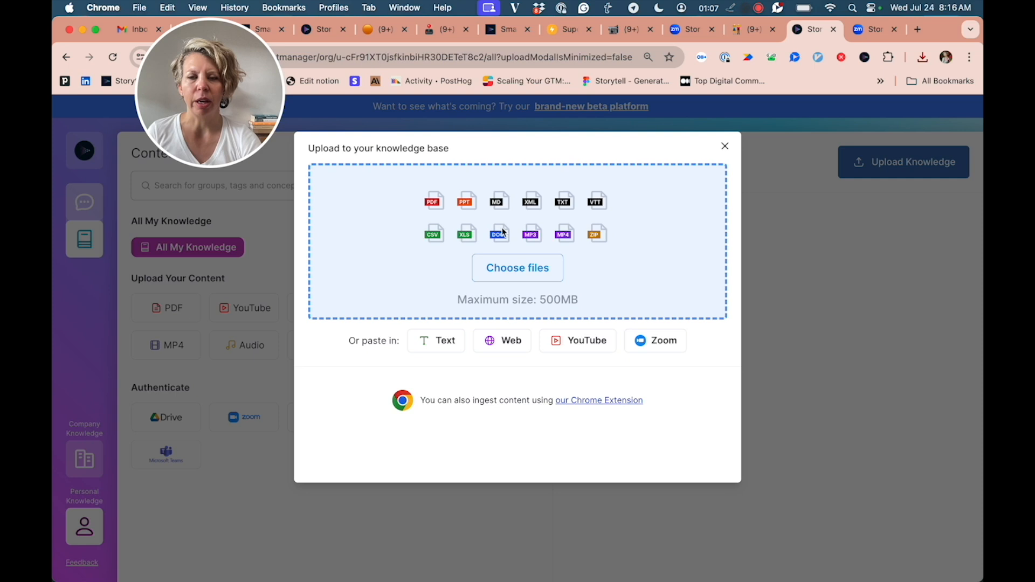
Upload 'GMT20240619 gallery 3200×1800 (2).mp4' from Downloads to the knowledge base
{"action": "left_click", "coordinate": [517, 267]}
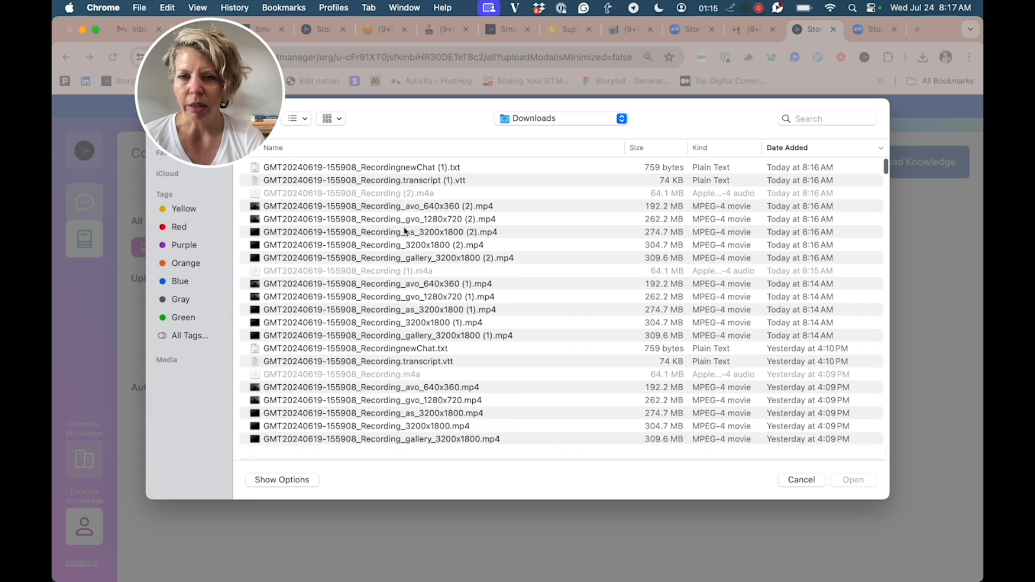
{"action": "mouse_move", "coordinate": [518, 264]}
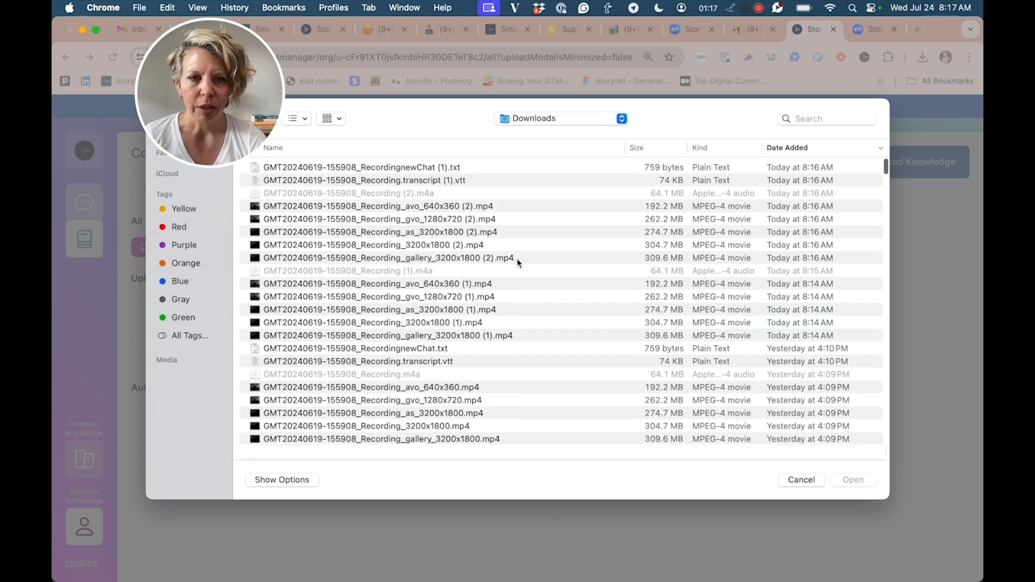
{"action": "left_click", "coordinate": [389, 257]}
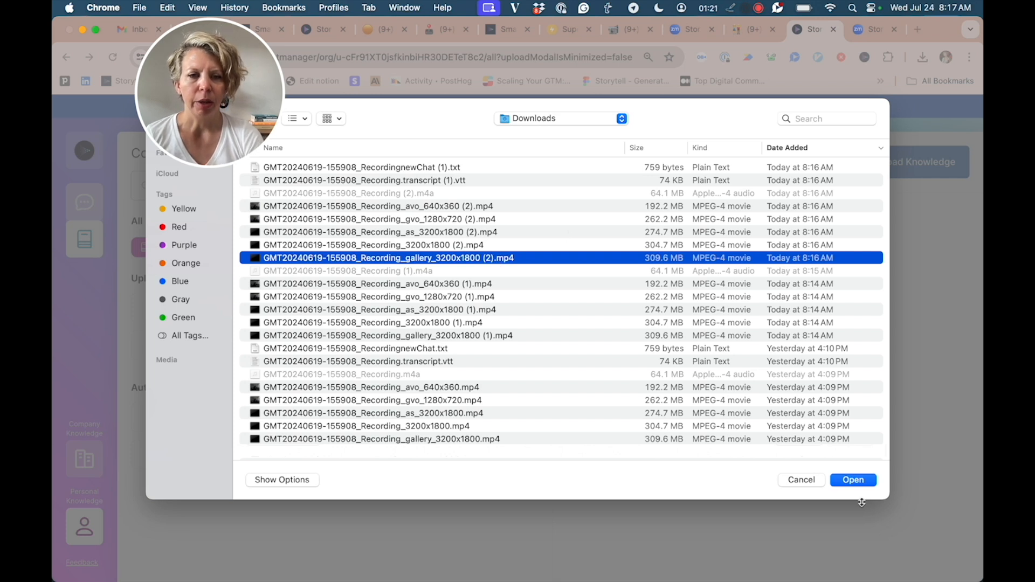
{"action": "left_click", "coordinate": [852, 480]}
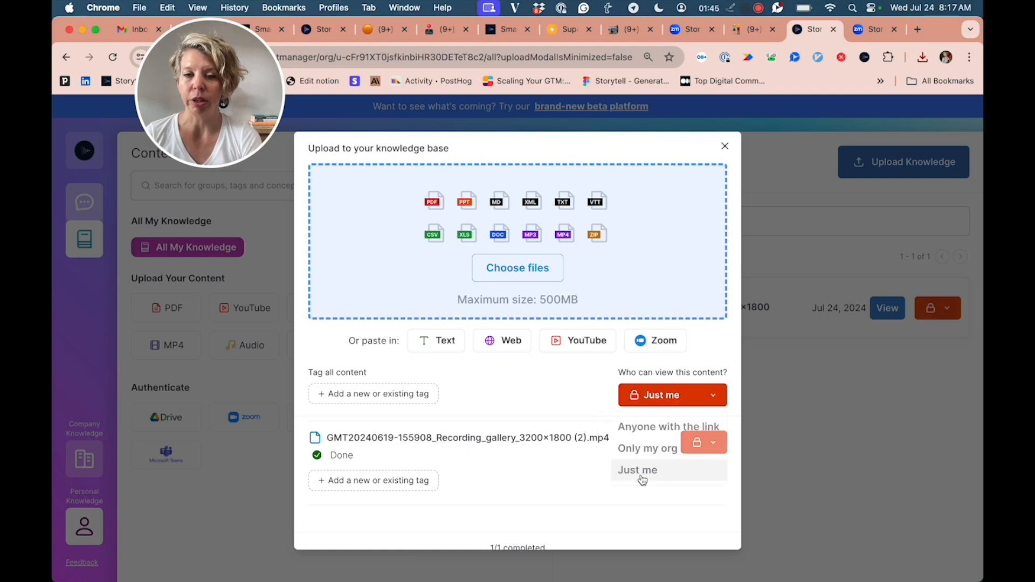
Set the recording's visibility to Only my org and begin adding a tag
{"action": "left_click", "coordinate": [636, 470]}
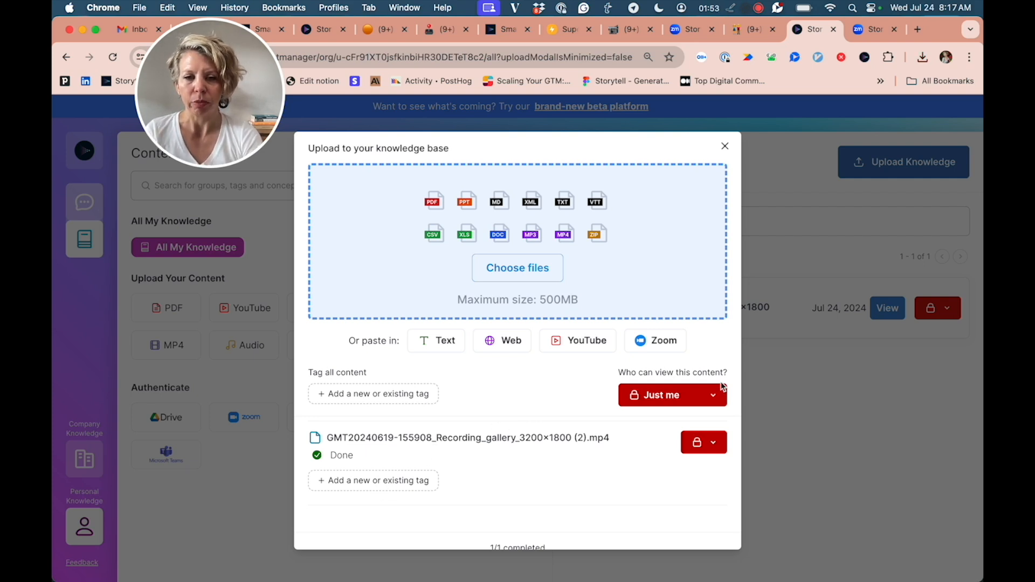
{"action": "left_click", "coordinate": [672, 395]}
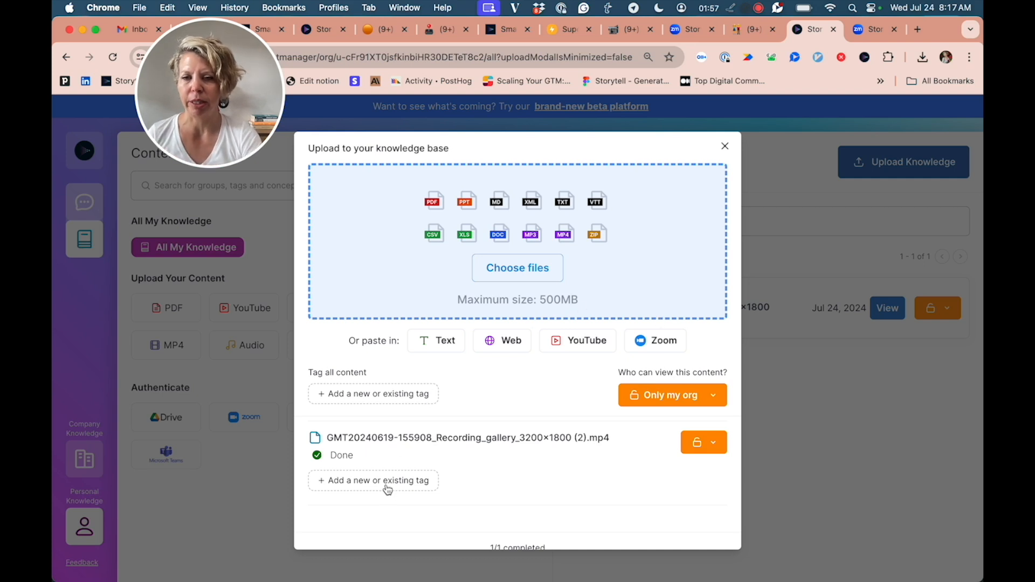
{"action": "left_click", "coordinate": [372, 480]}
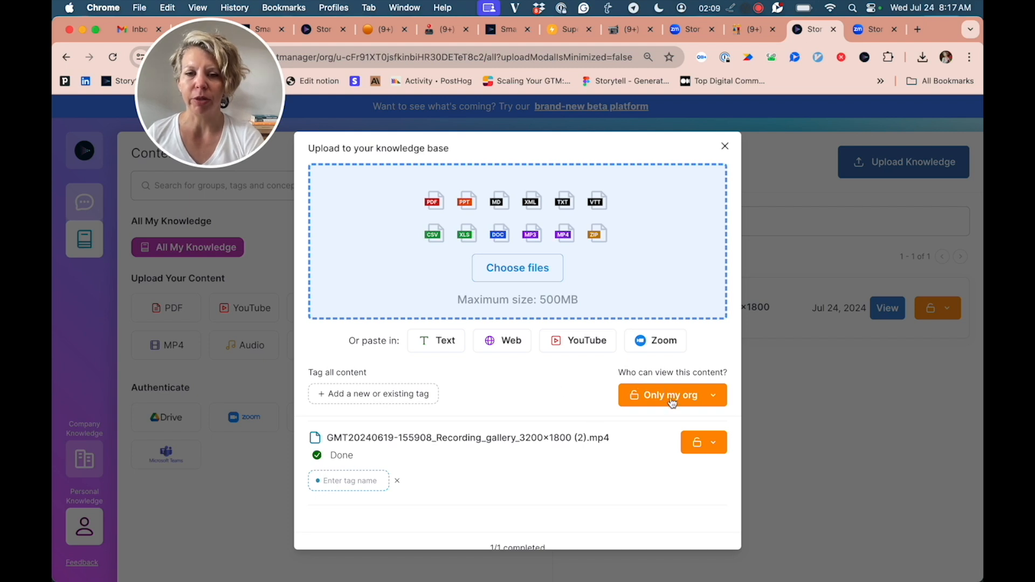
{"action": "mouse_move", "coordinate": [685, 414]}
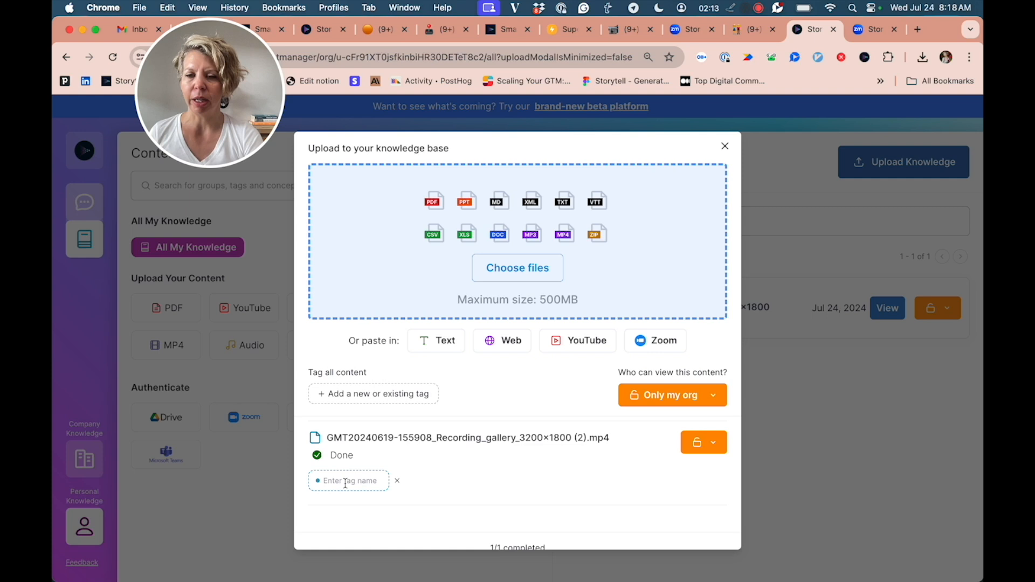
Add the tags "June 19 '24 Storytell All Hands" and "Storytell All Hands" to the recording
{"action": "type", "text": "J"}
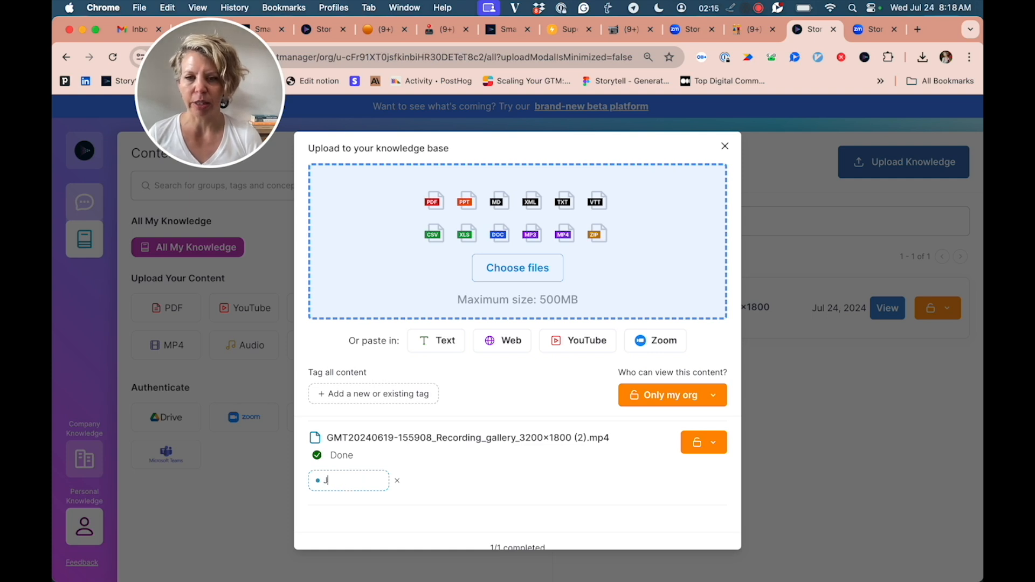
{"action": "type", "text": "June 19 '24"}
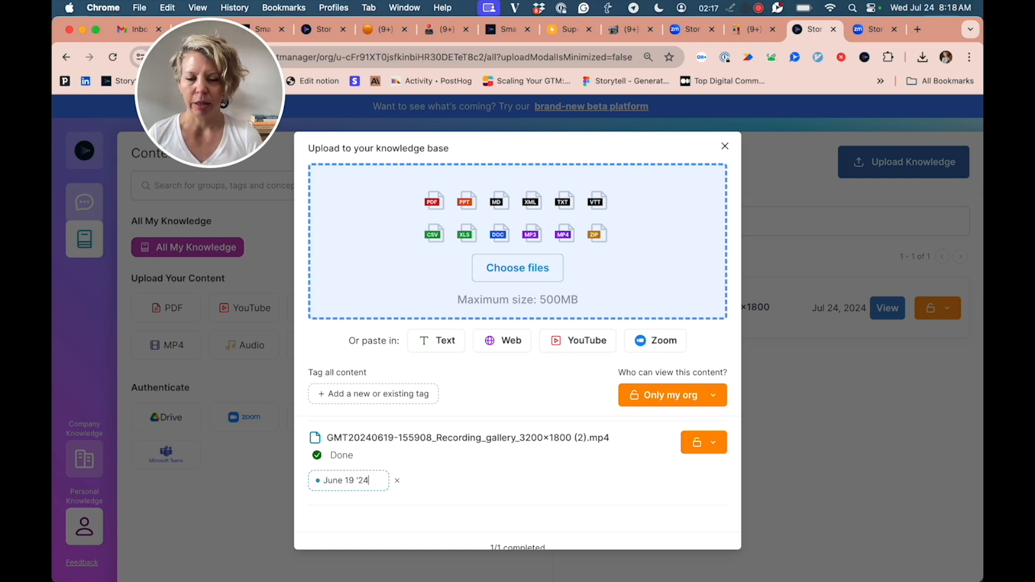
{"action": "type", "text": "Str"}
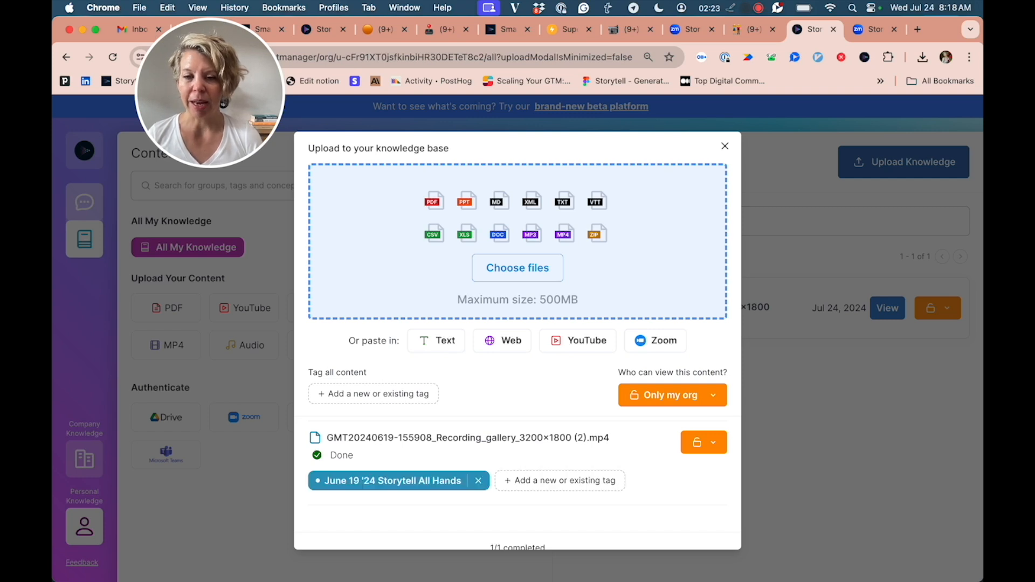
{"action": "left_click", "coordinate": [558, 480]}
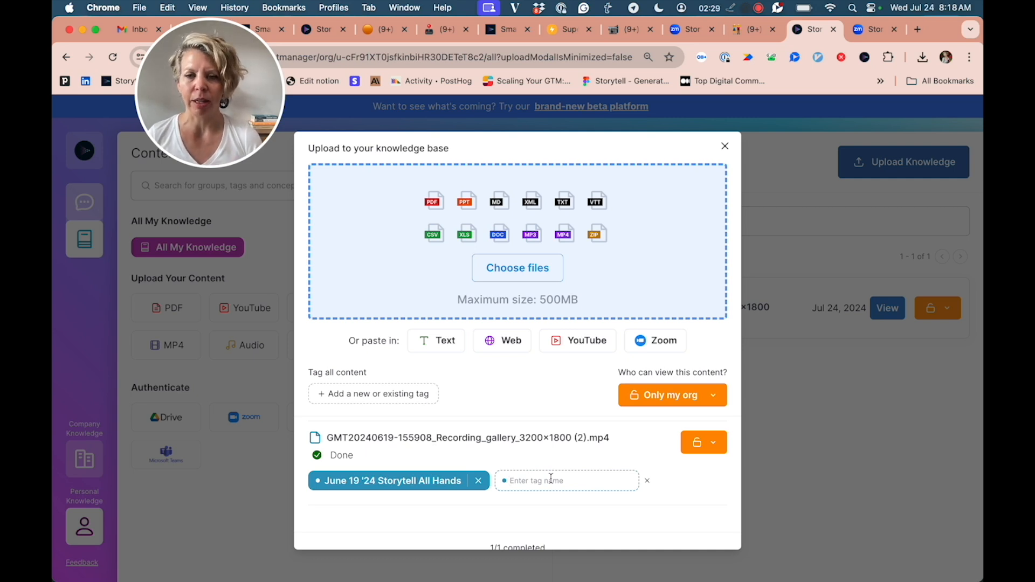
{"action": "type", "text": "AI"}
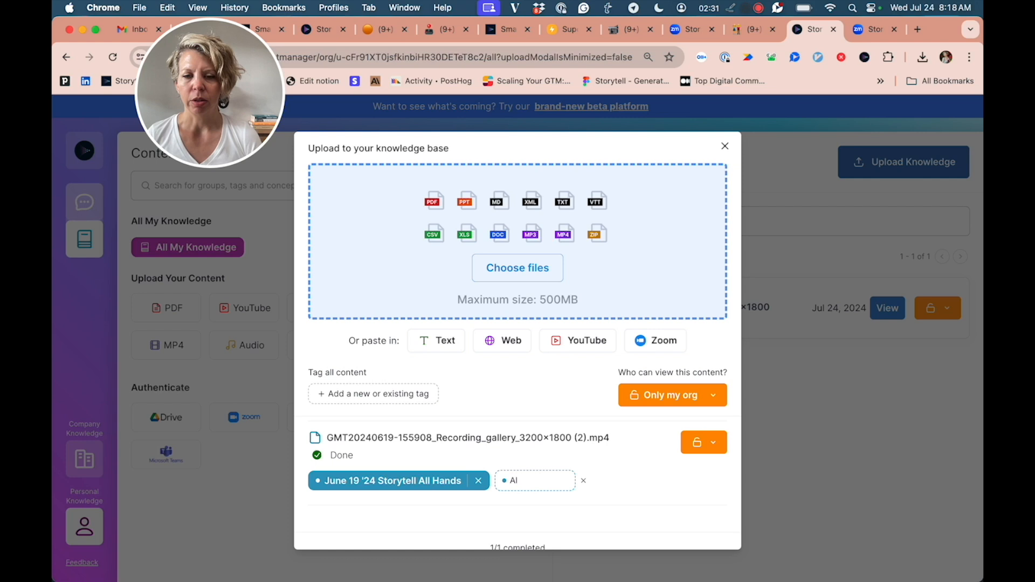
{"action": "type", "text": "Storytell All"}
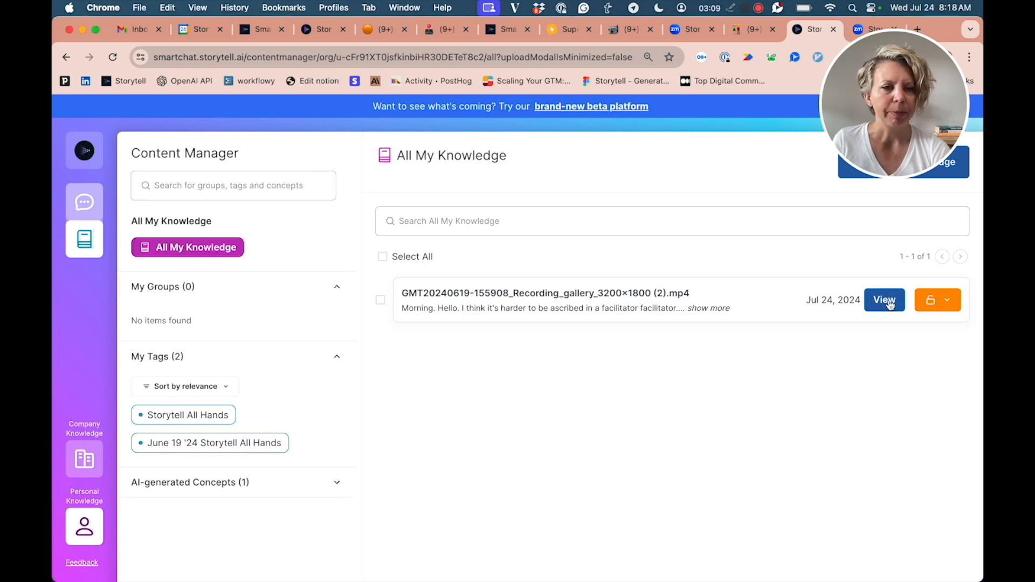
View the gallery recording's details and expand its full Executive Summary
{"action": "left_click", "coordinate": [883, 300]}
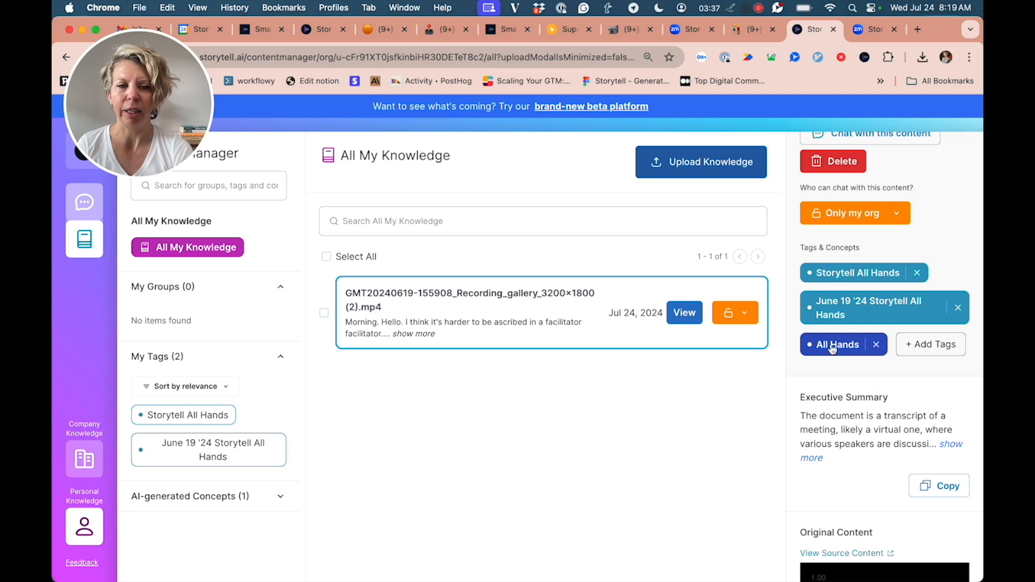
{"action": "left_click", "coordinate": [951, 450]}
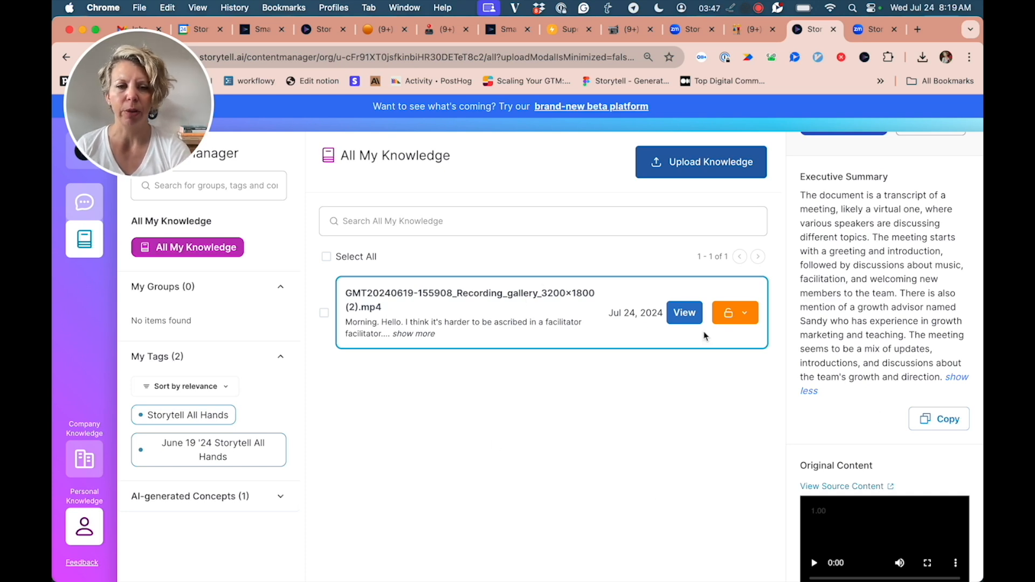
Scroll to Original Content and play the meeting video from the start
{"action": "left_click", "coordinate": [543, 221]}
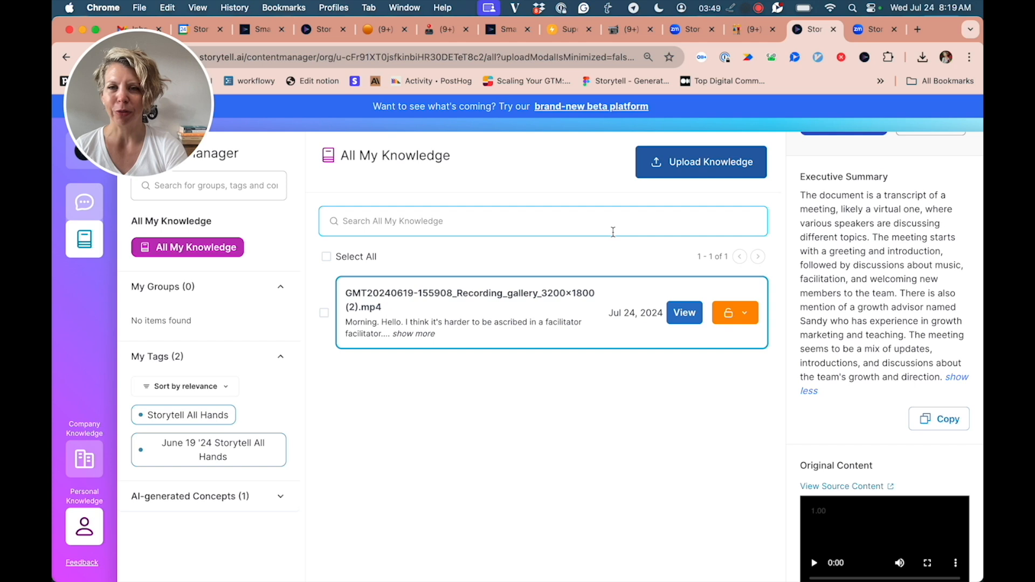
{"action": "scroll", "scroll_direction": "down", "scroll_amount": 3}
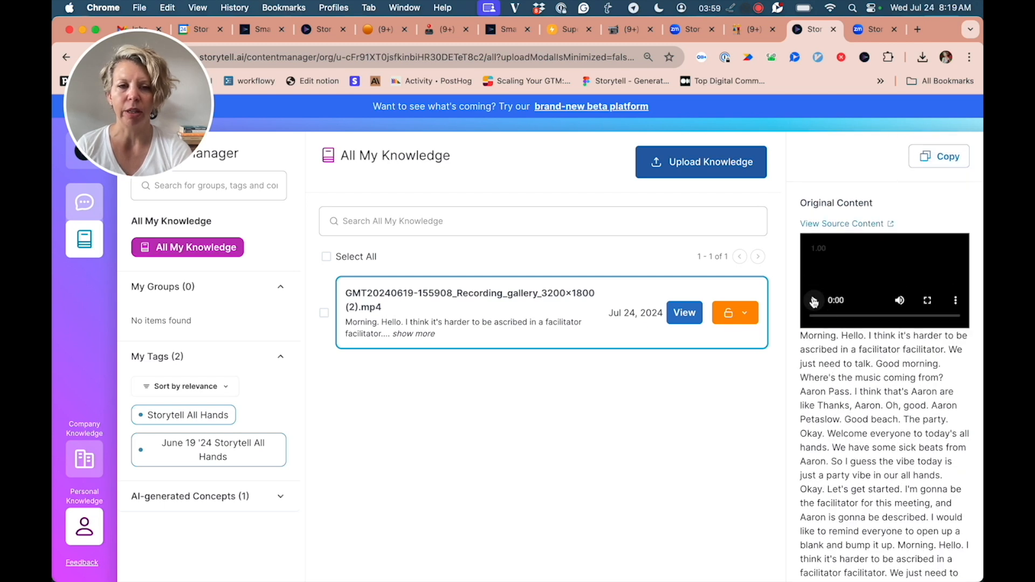
{"action": "left_click", "coordinate": [814, 301]}
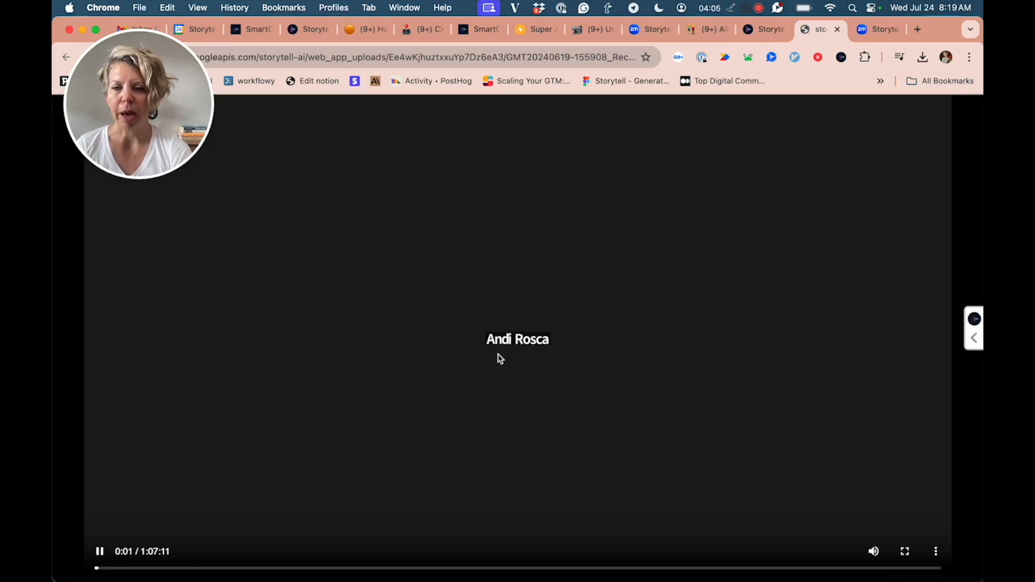
Return from the video tab to the recording's details in Content Manager
{"action": "left_click", "coordinate": [100, 551]}
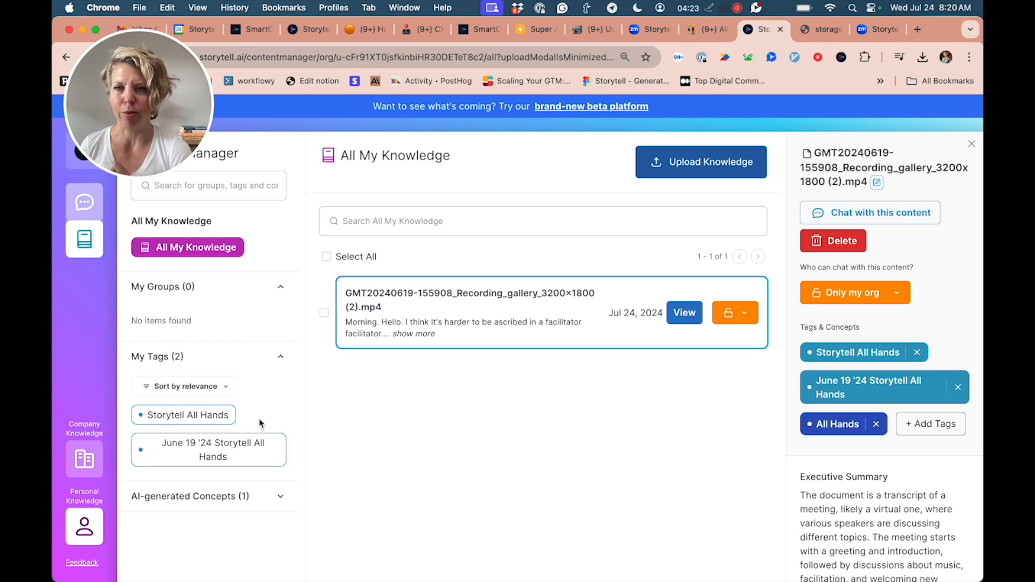
{"action": "mouse_move", "coordinate": [230, 458]}
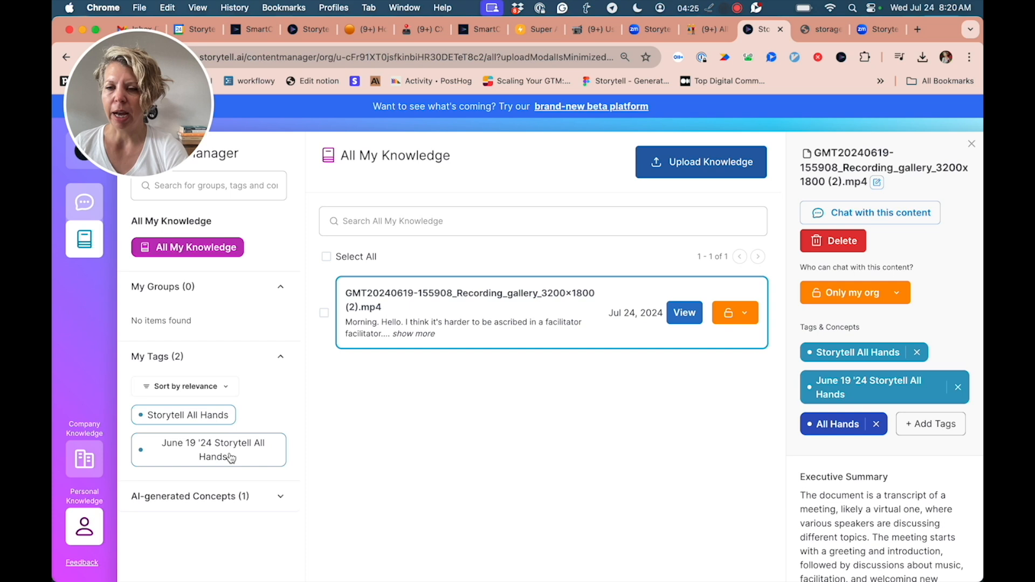
Start a SmartChat scoped to the June 19 '24 Storytell All Hands tag, hiding suggested questions
{"action": "left_click", "coordinate": [208, 450]}
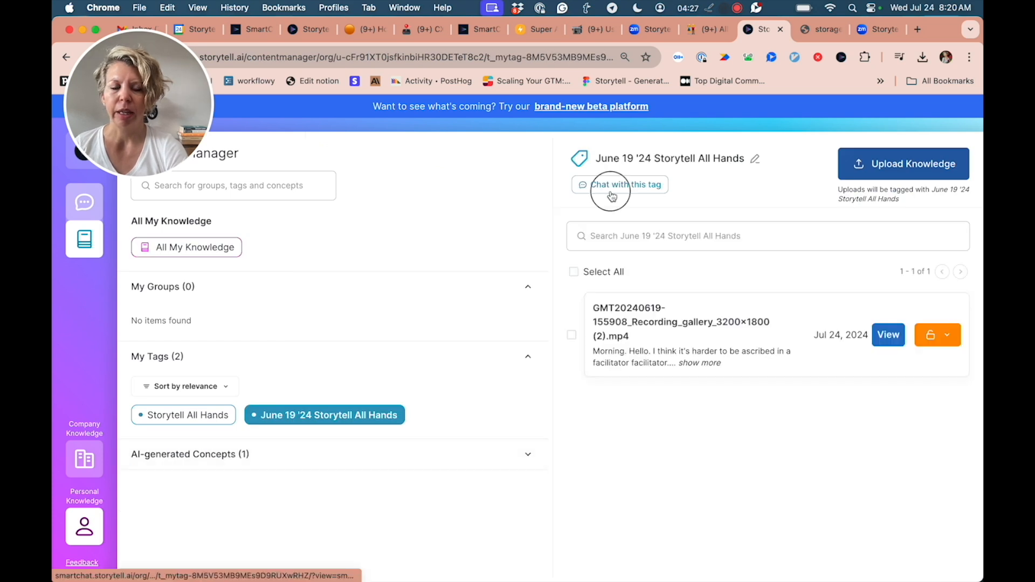
{"action": "left_click", "coordinate": [626, 184]}
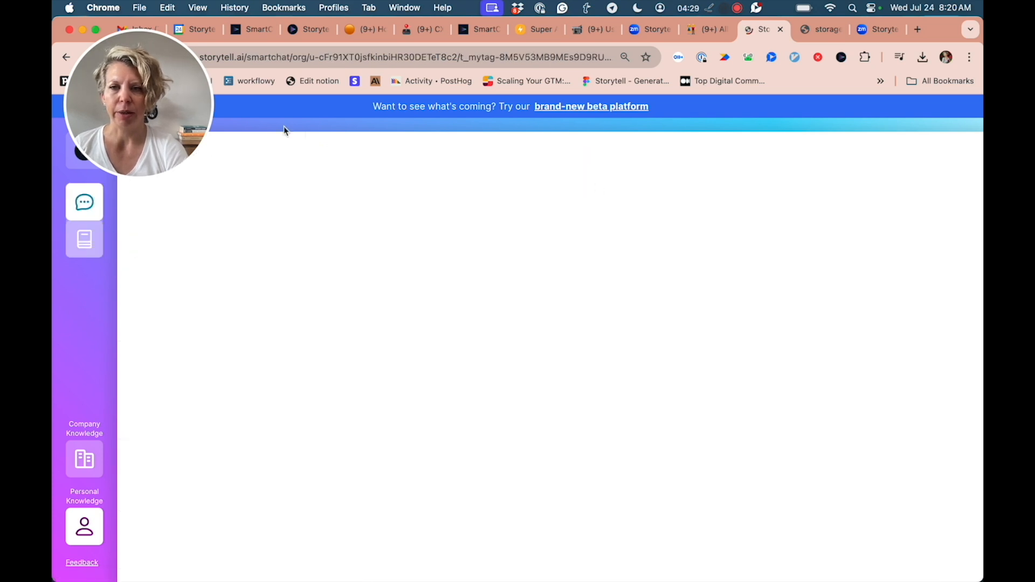
{"action": "left_click", "coordinate": [84, 201]}
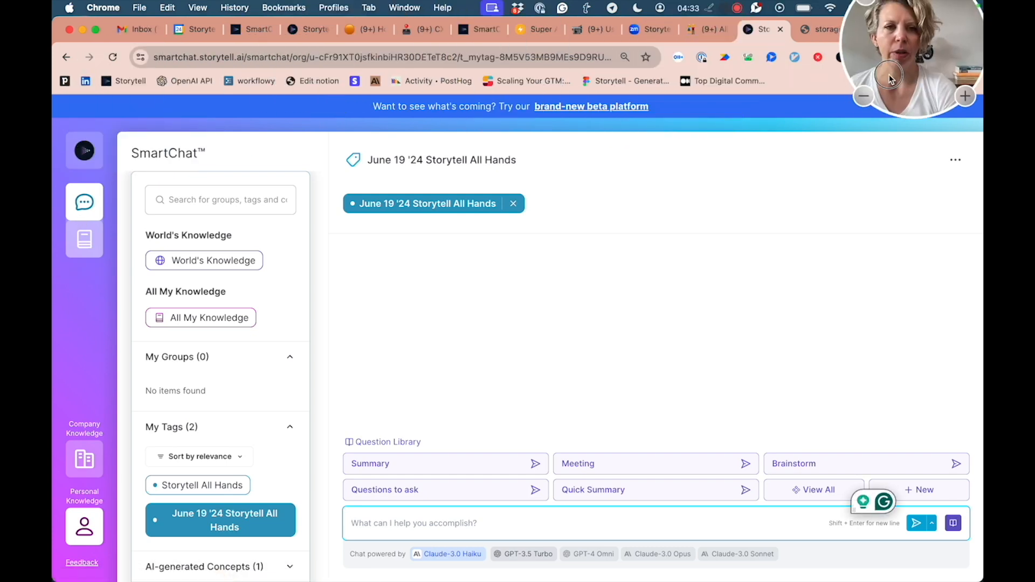
{"action": "mouse_move", "coordinate": [84, 239]}
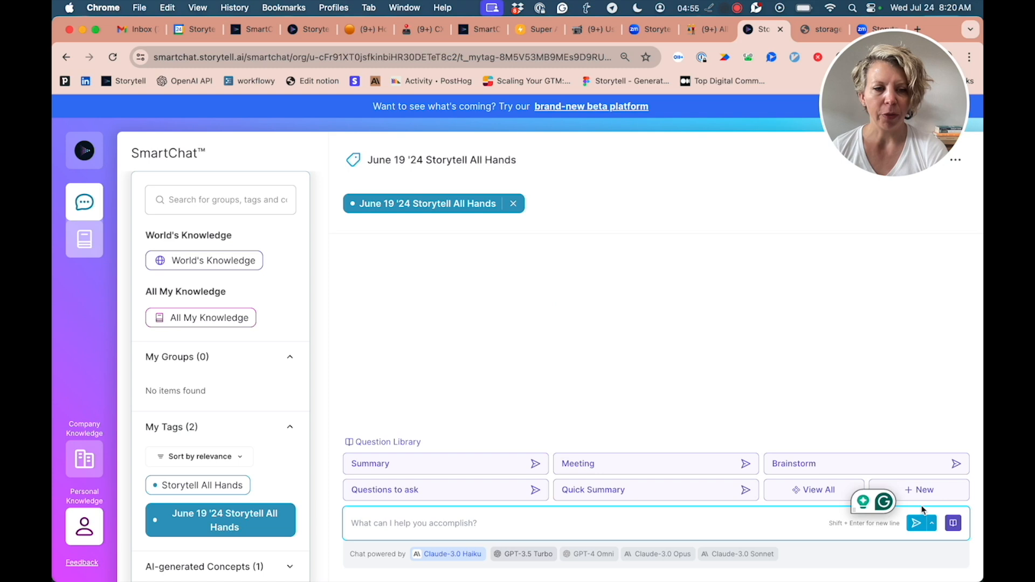
{"action": "left_click", "coordinate": [953, 523]}
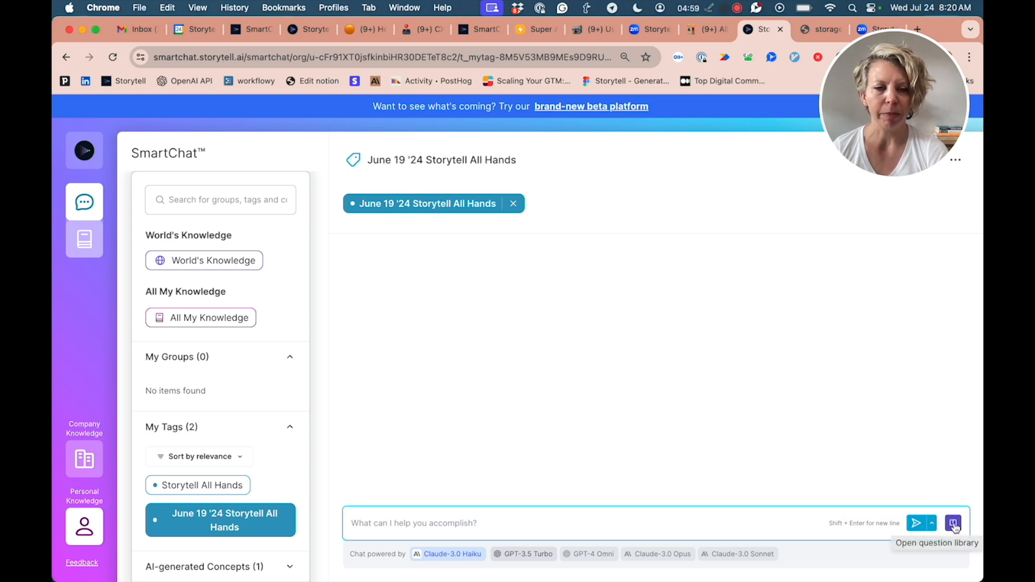
Load the Summary prompt from the Question Library and review its action-item definition
{"action": "left_click", "coordinate": [953, 522]}
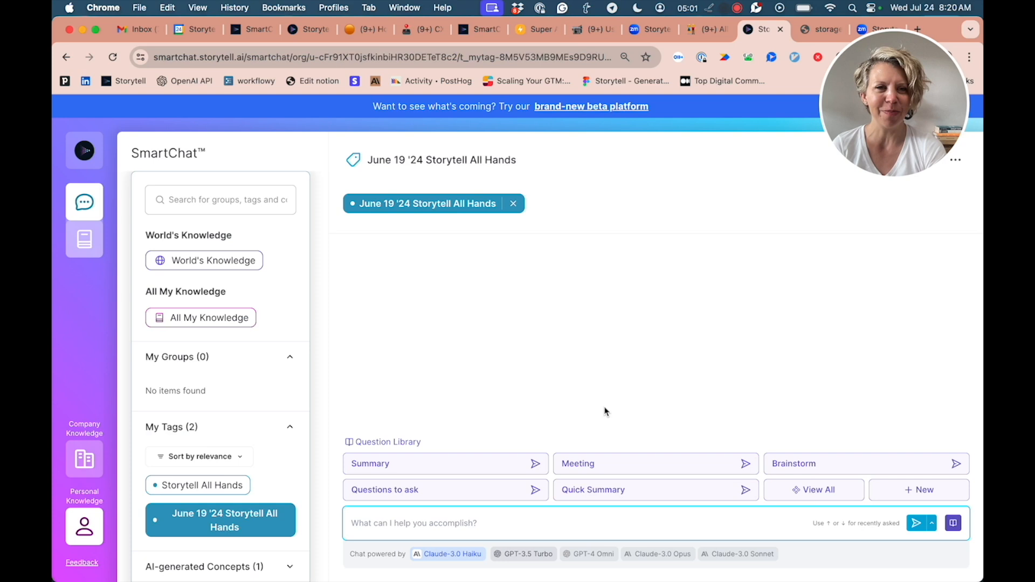
{"action": "mouse_move", "coordinate": [577, 464]}
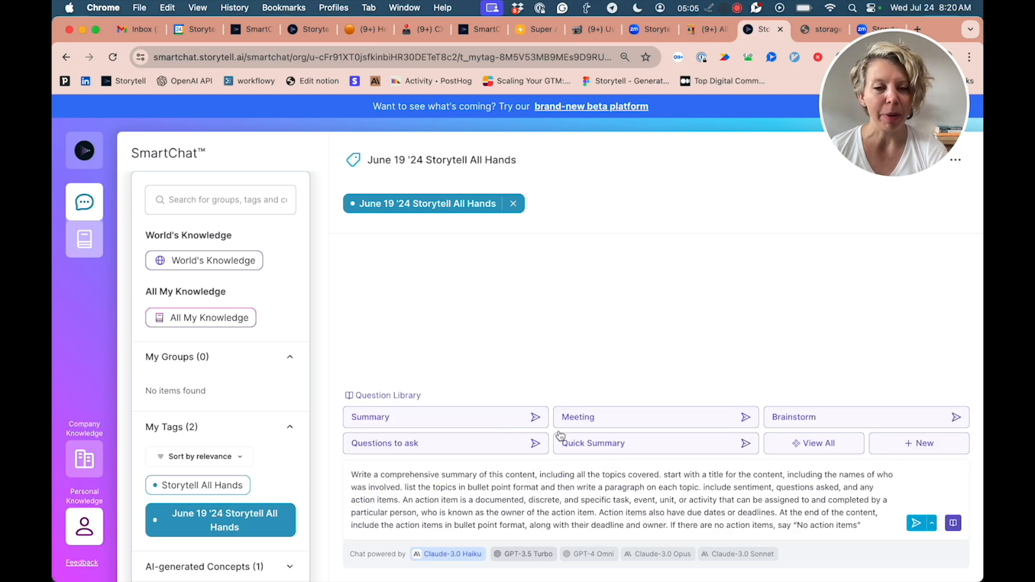
{"action": "left_click", "coordinate": [623, 501]}
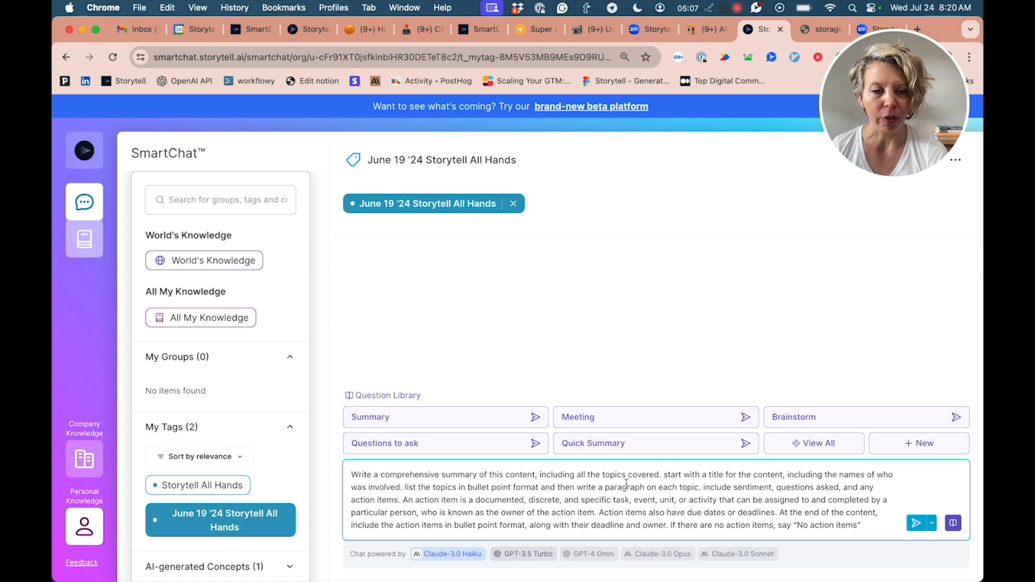
{"action": "left_click_drag", "start_coordinate": [682, 474], "coordinate": [699, 486]}
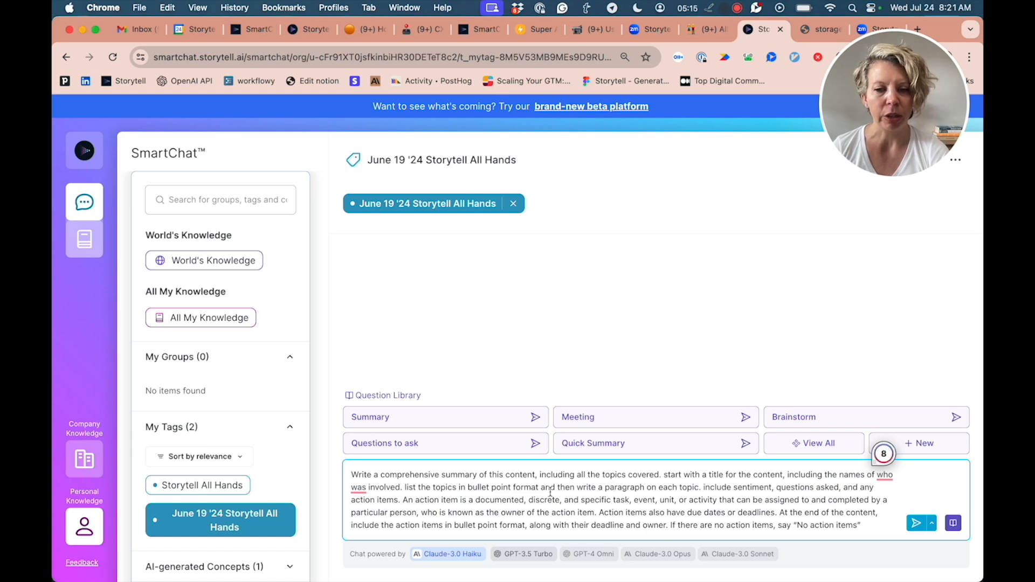
{"action": "left_click_drag", "start_coordinate": [401, 500], "coordinate": [502, 513]}
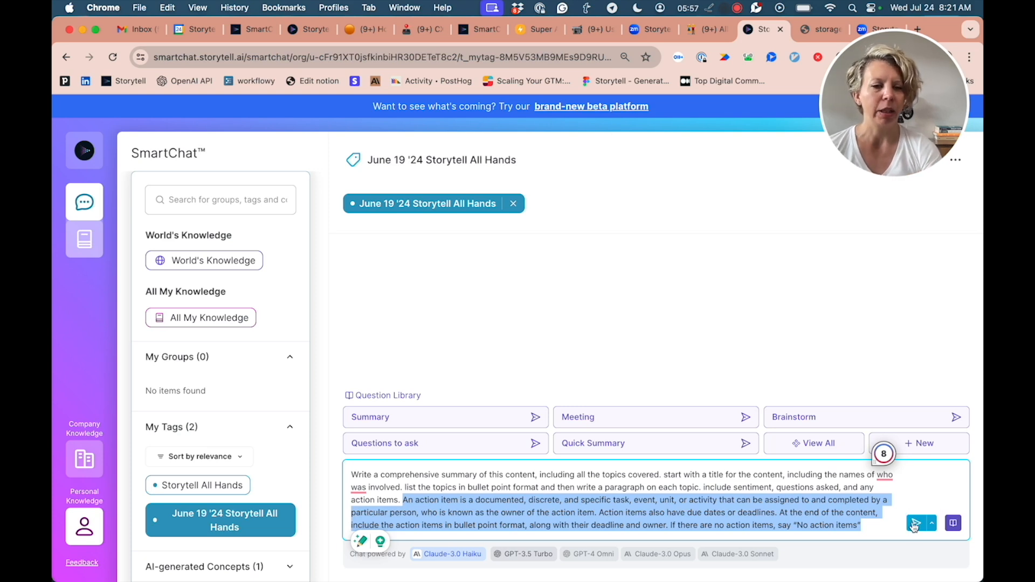
Send the meeting summary request and scroll through the cited all-hands summary
{"action": "left_click", "coordinate": [916, 523]}
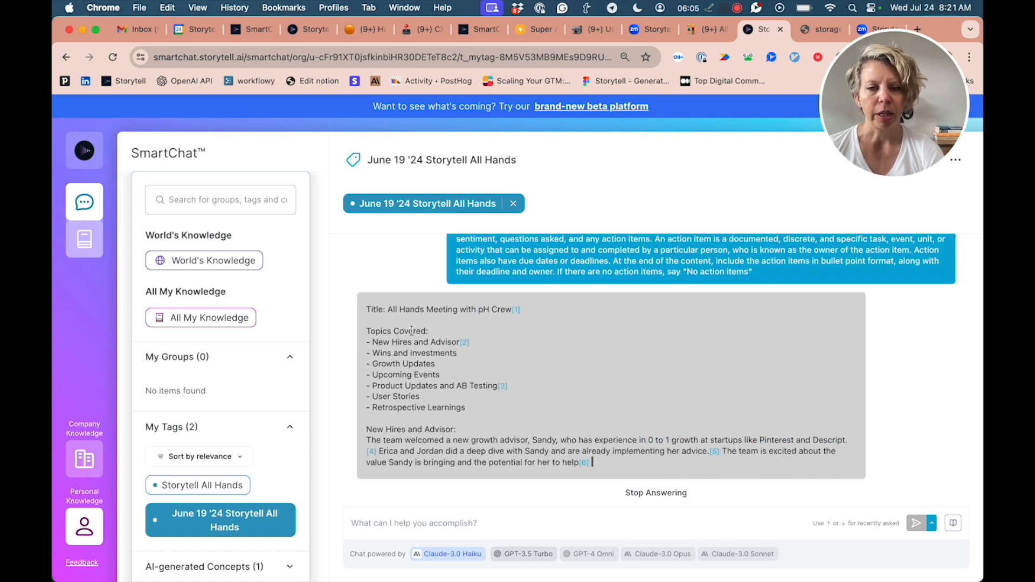
{"action": "scroll", "scroll_direction": "down", "scroll_amount": 3}
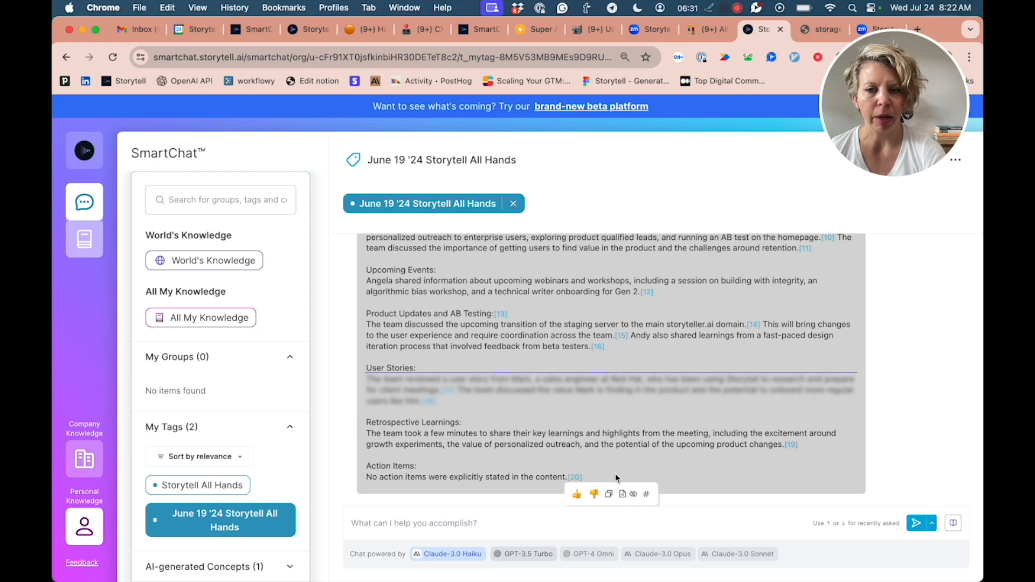
{"action": "mouse_move", "coordinate": [609, 493]}
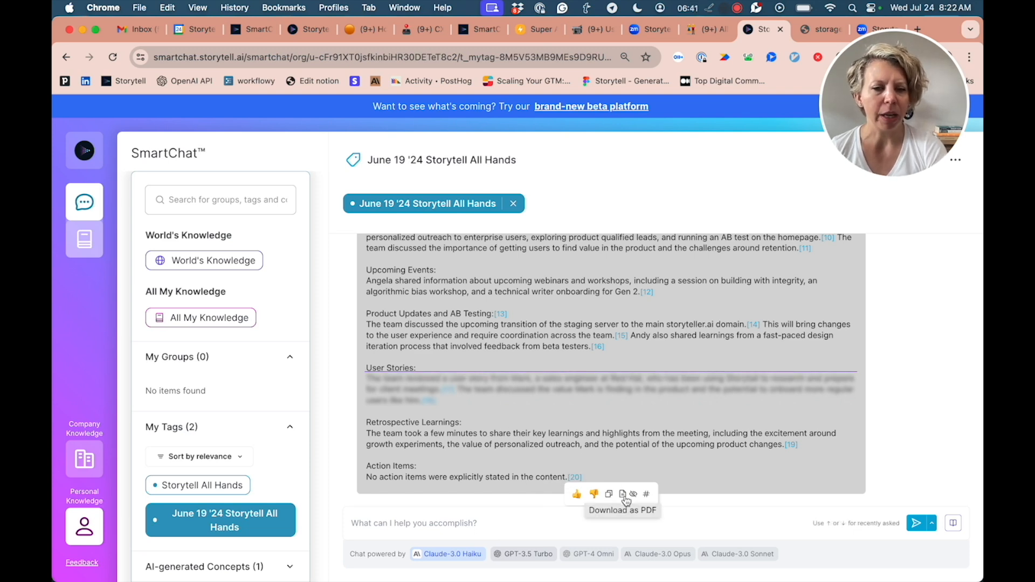
{"action": "mouse_move", "coordinate": [609, 494]}
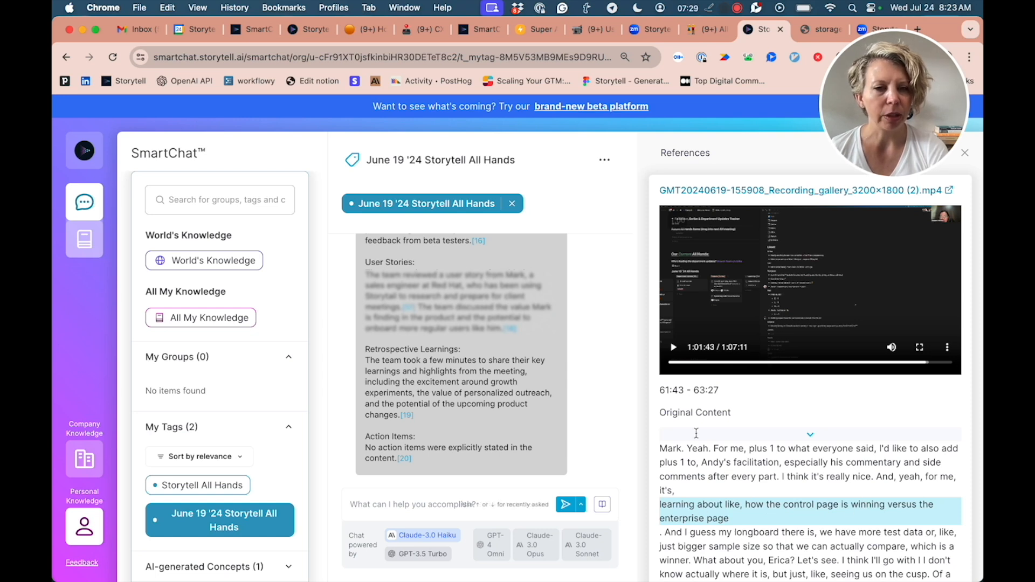
Play the cited clip of the all-hands recording, then pause it
{"action": "left_click", "coordinate": [673, 347]}
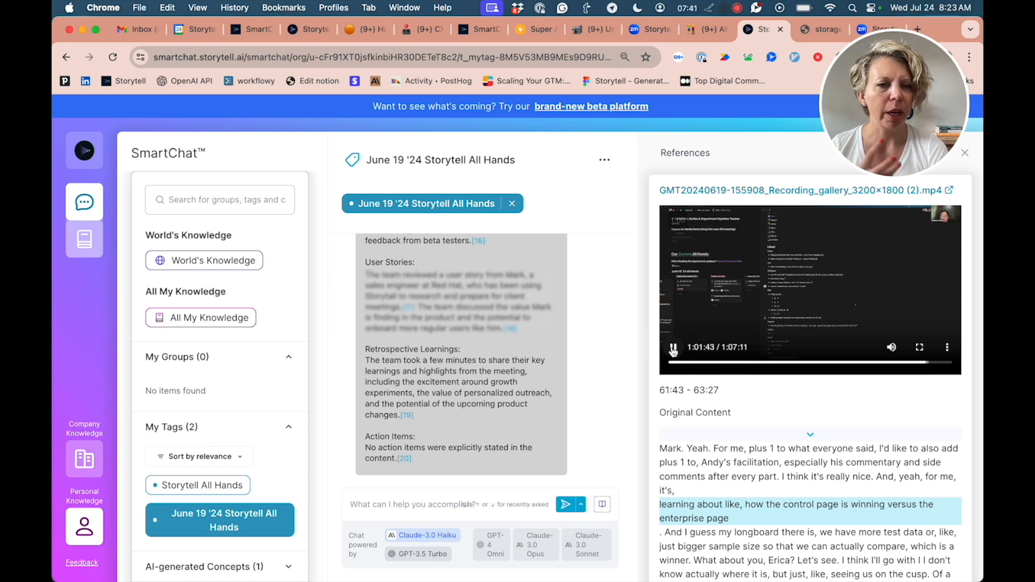
{"action": "left_click", "coordinate": [672, 347]}
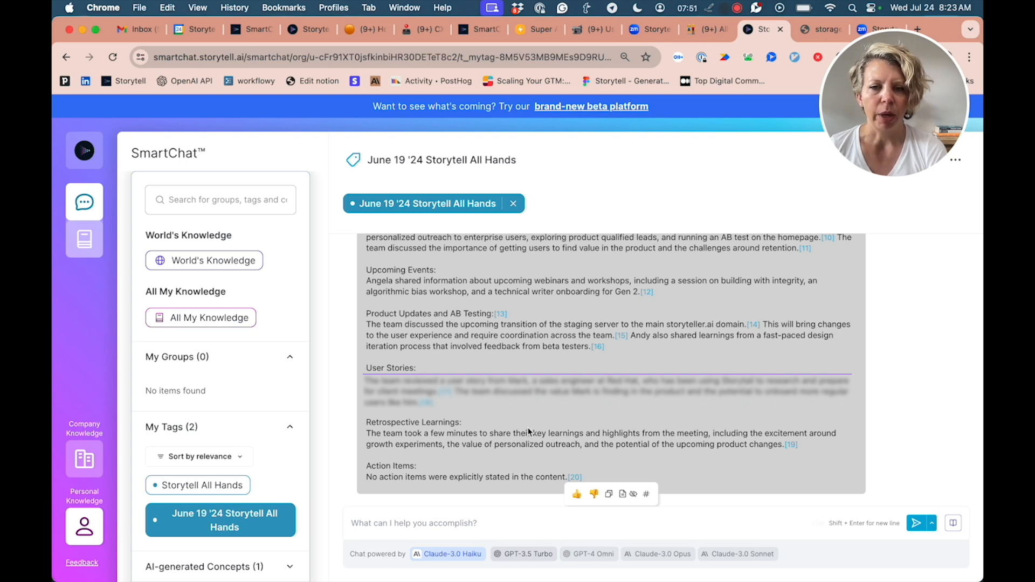
Open the SmartChat options menu listing Content Manager, sharing and the Markdown toggle
{"action": "left_click", "coordinate": [462, 523]}
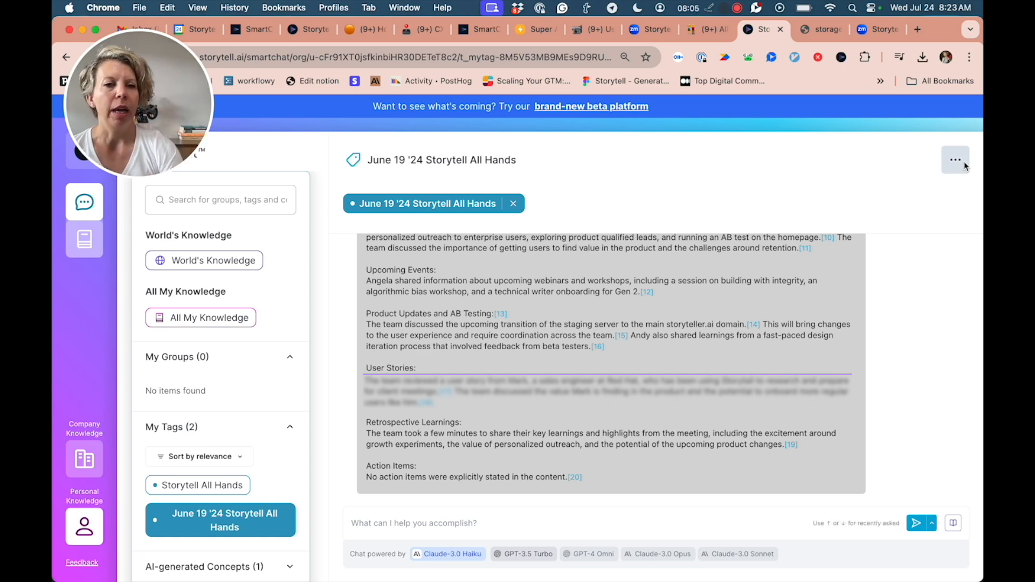
{"action": "left_click", "coordinate": [954, 159]}
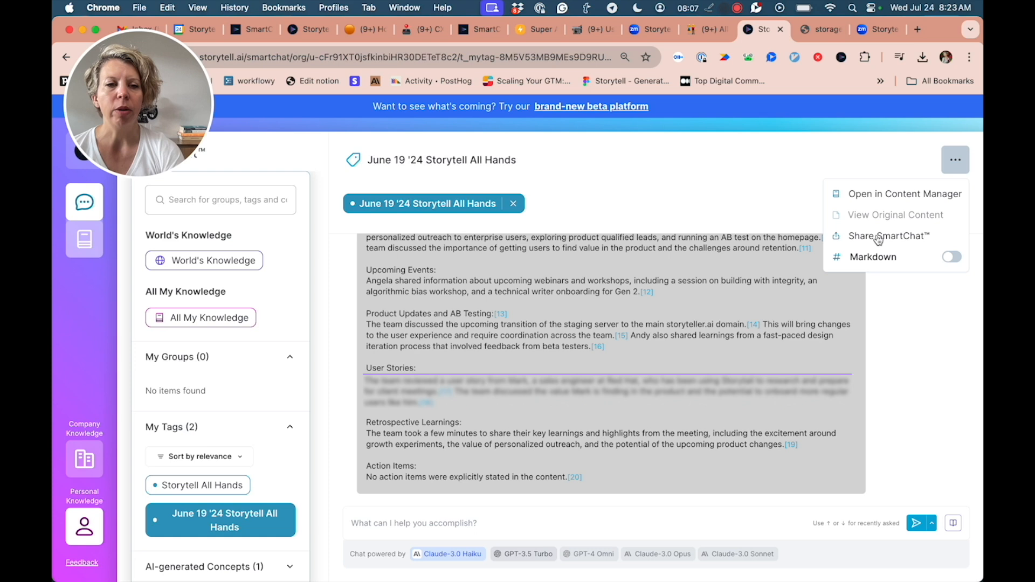
Copy the share link for the June 19 all-hands summary SmartChat
{"action": "left_click", "coordinate": [889, 235]}
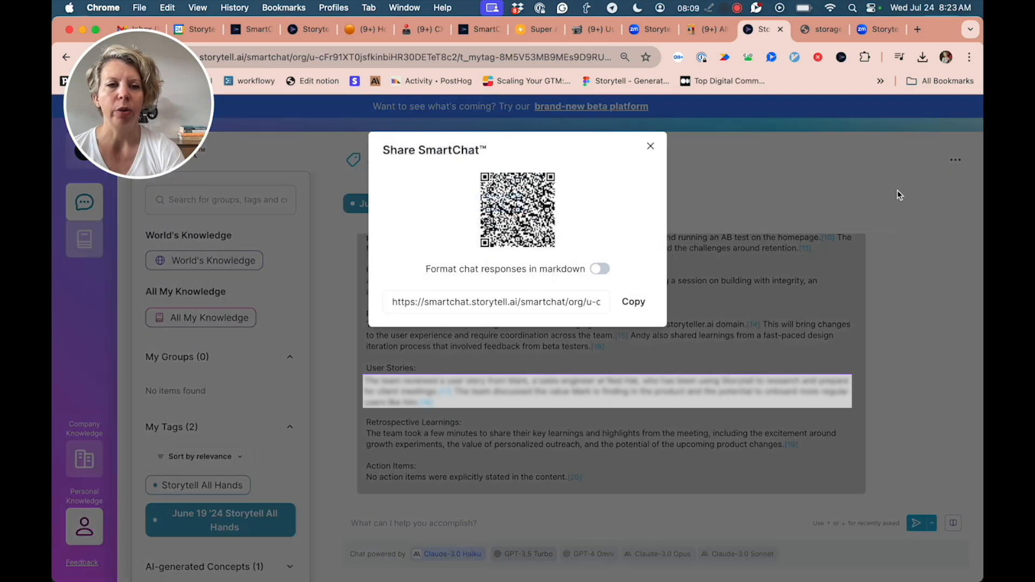
{"action": "left_click", "coordinate": [632, 302]}
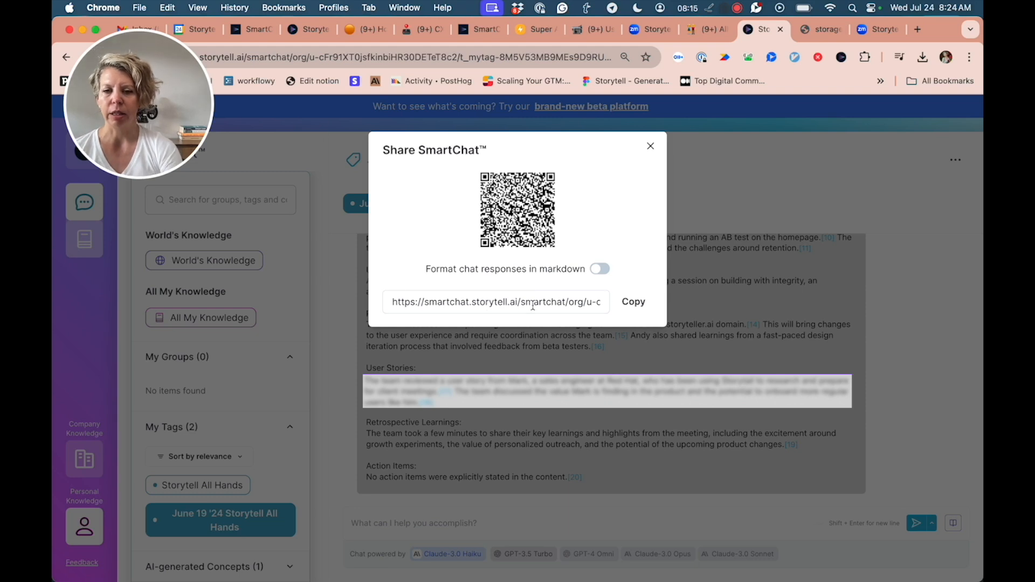
{"action": "left_click", "coordinate": [649, 146]}
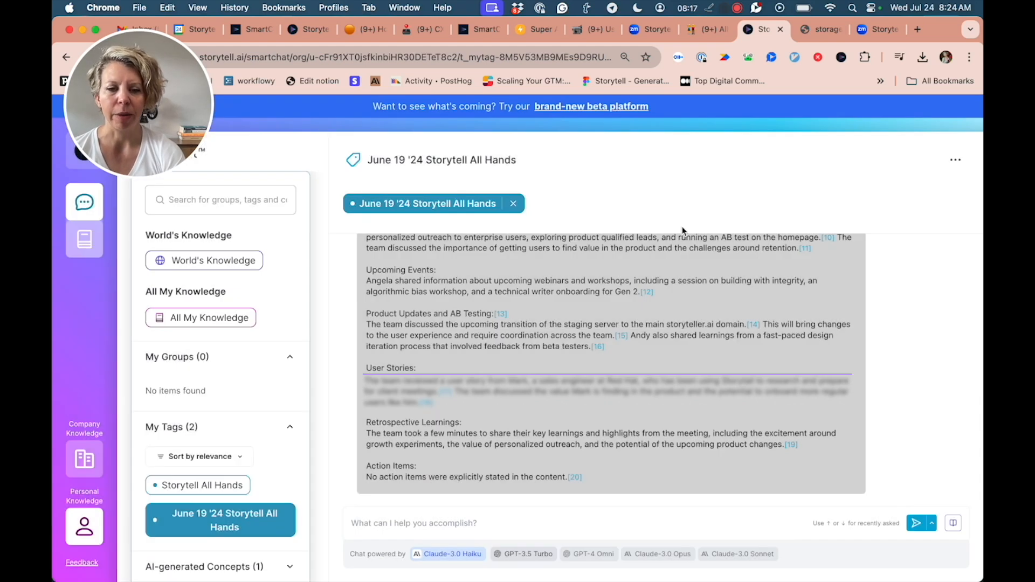